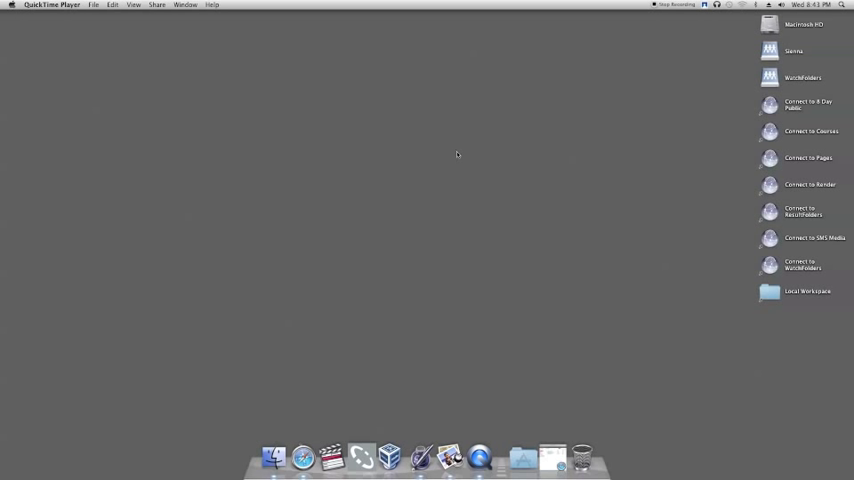
Launch iBooks Author from its Dock icon.
{"action": "left_click", "coordinate": [843, 5]}
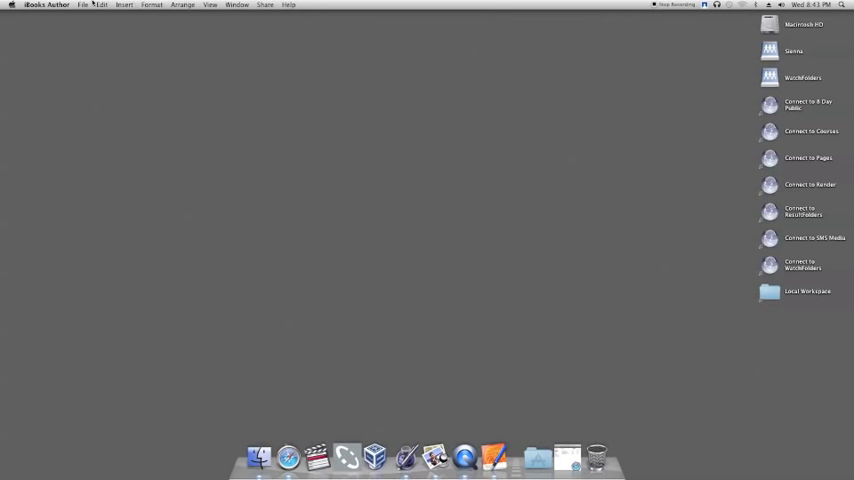
Choose File > New from Template Chooser to see the book templates.
{"action": "left_click", "coordinate": [83, 5]}
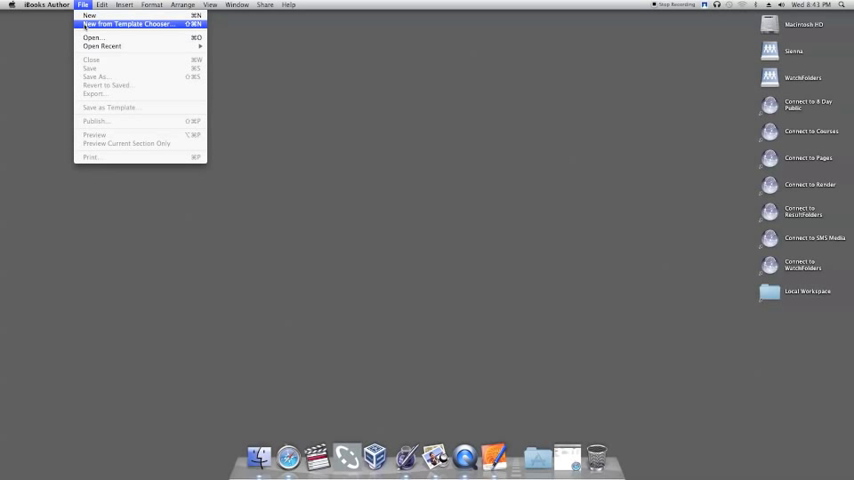
{"action": "left_click", "coordinate": [126, 23]}
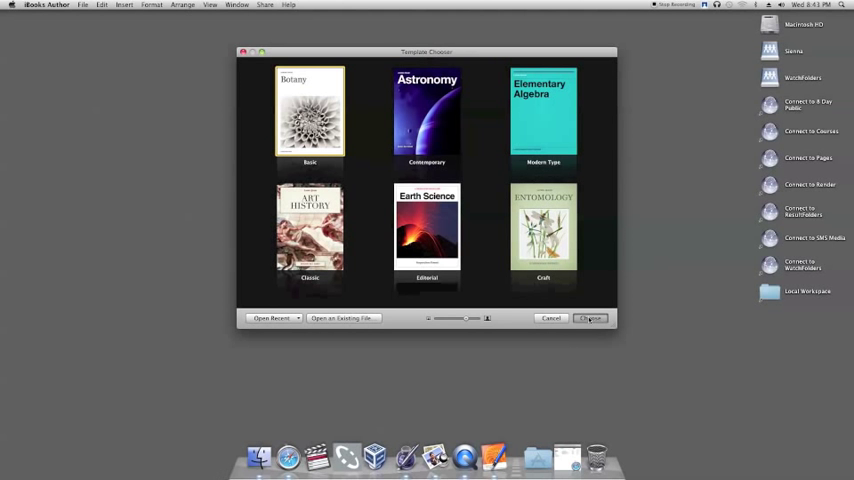
Create an Untitled book from the Basic template.
{"action": "left_click", "coordinate": [590, 318]}
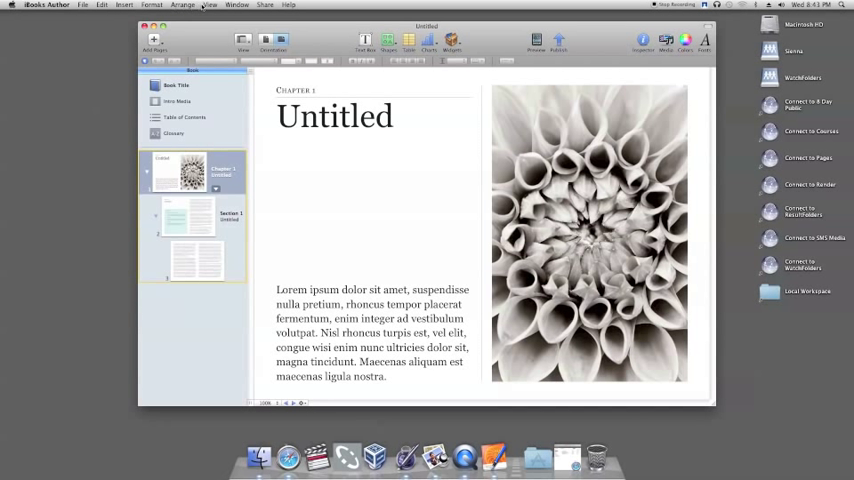
Choose View > Show Inspector to display the Inspector panel.
{"action": "left_click", "coordinate": [210, 5]}
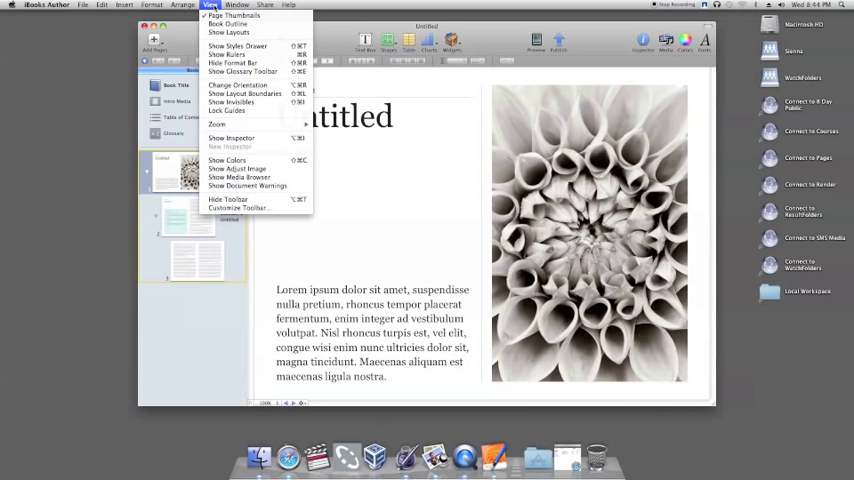
{"action": "mouse_move", "coordinate": [237, 85]}
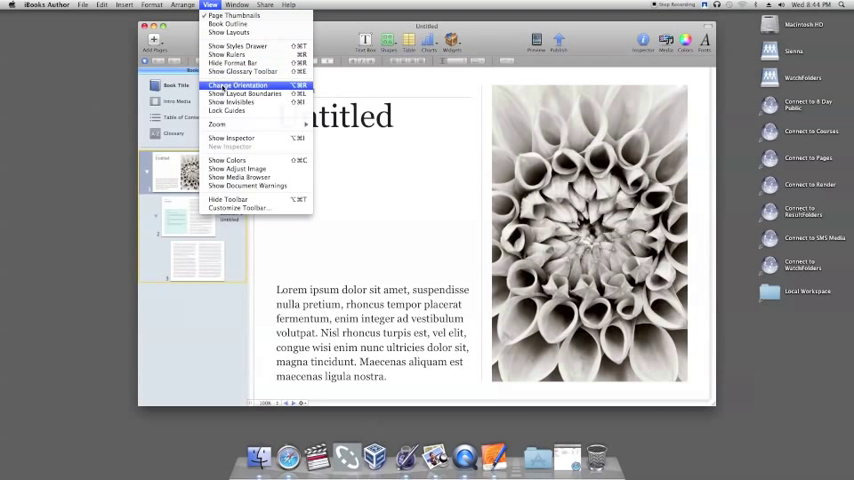
{"action": "mouse_move", "coordinate": [232, 138]}
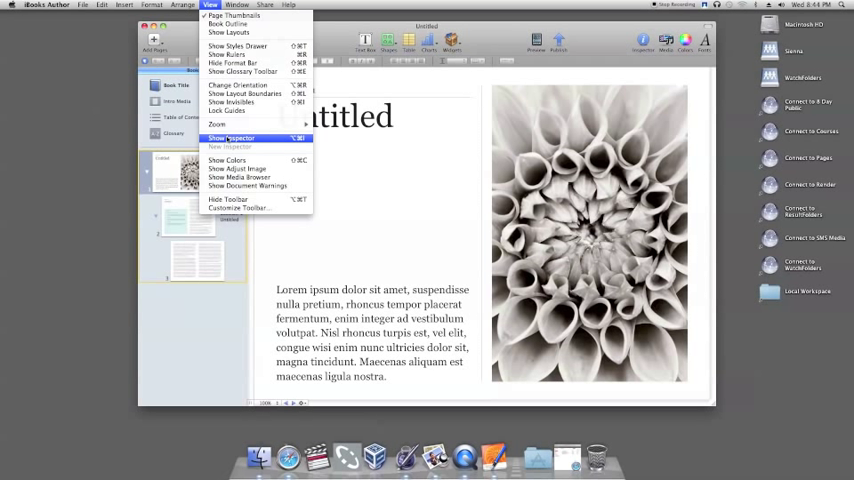
{"action": "left_click", "coordinate": [231, 137]}
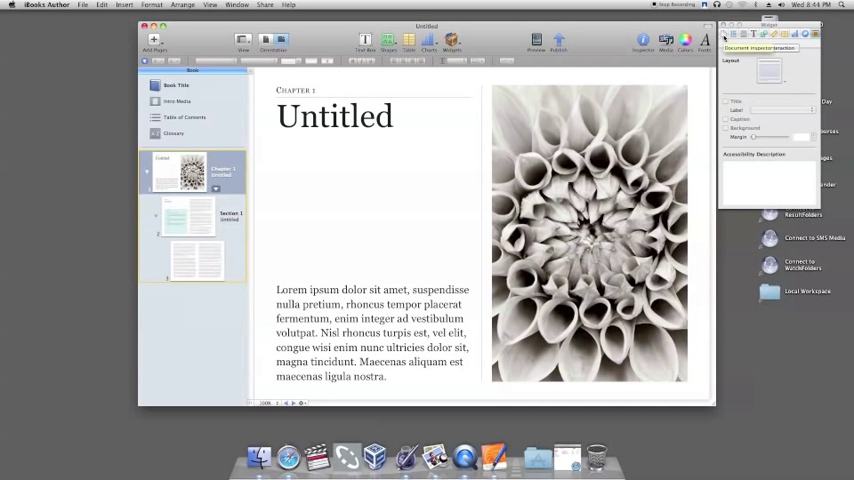
Browse the Inspector's Layout, Text, Graphic and Metrics tabs, ending on Metrics.
{"action": "left_click", "coordinate": [752, 47]}
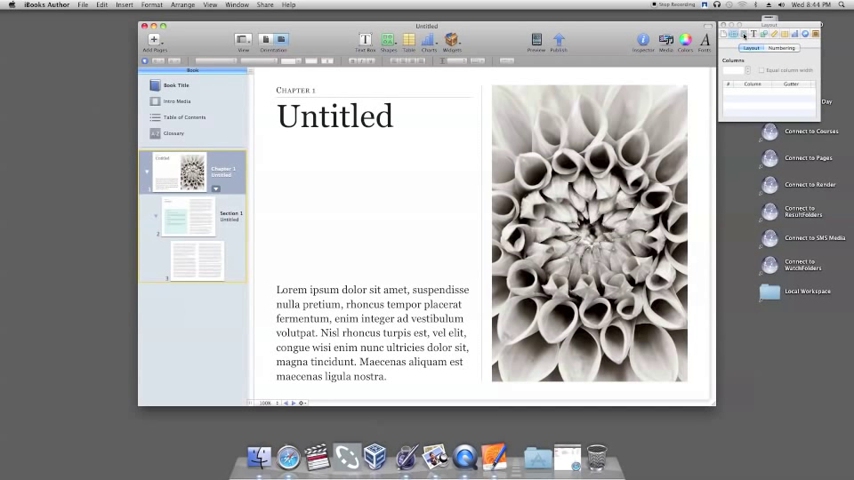
{"action": "left_click", "coordinate": [730, 37]}
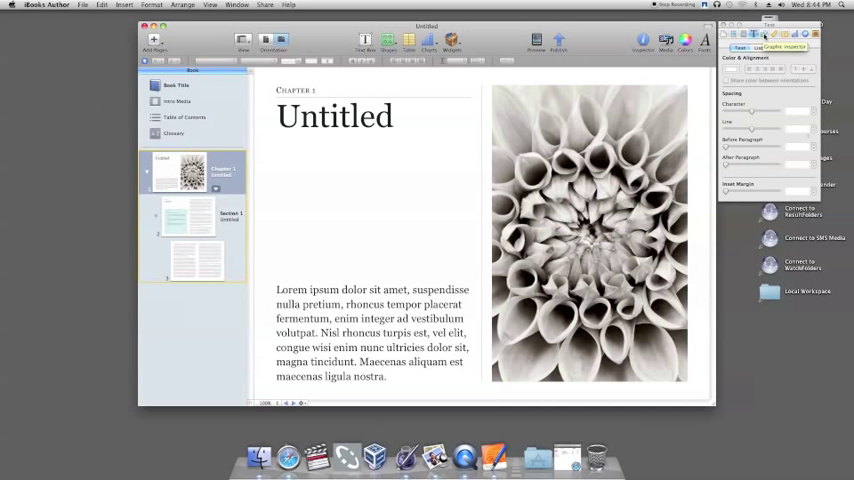
{"action": "left_click", "coordinate": [763, 35]}
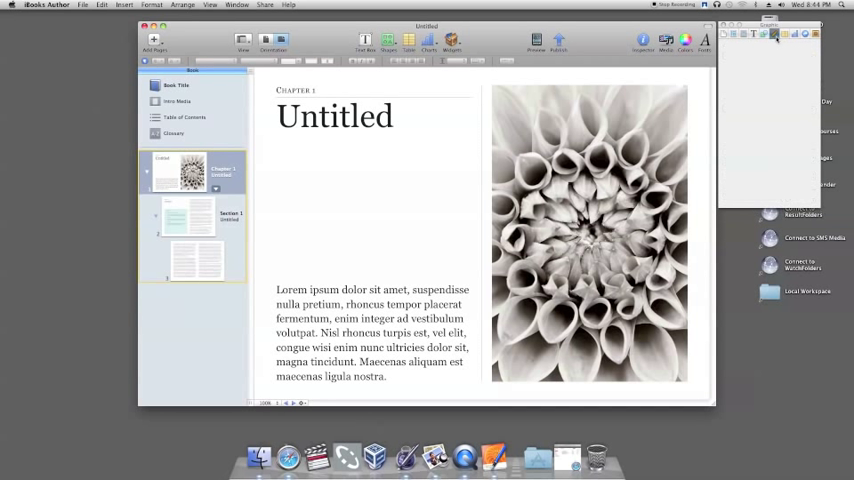
{"action": "left_click", "coordinate": [775, 35]}
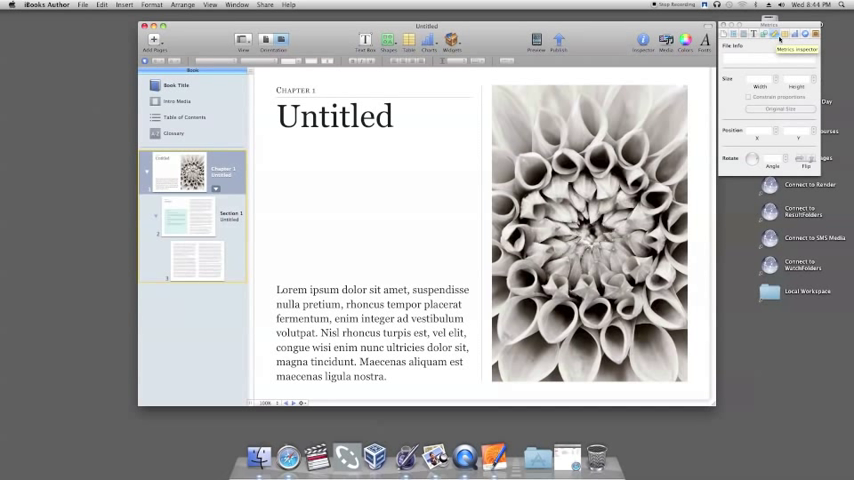
Switch the Inspector to the Widget tab.
{"action": "left_click", "coordinate": [783, 35]}
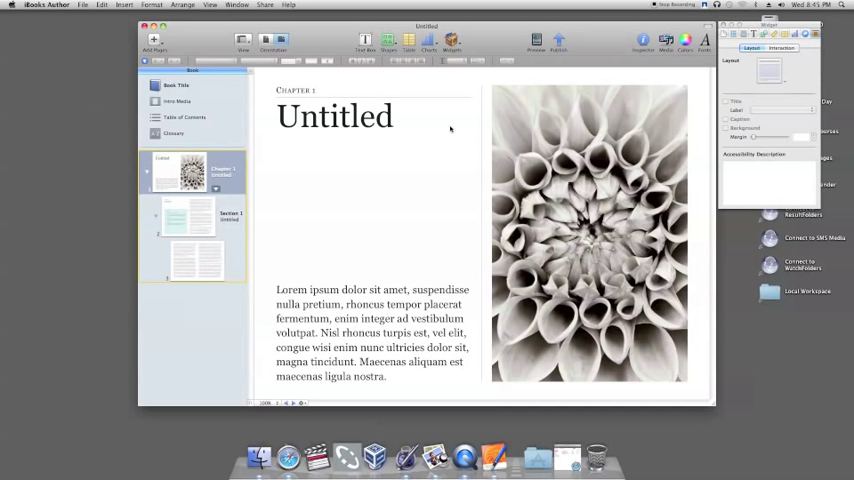
{"action": "mouse_move", "coordinate": [439, 133]}
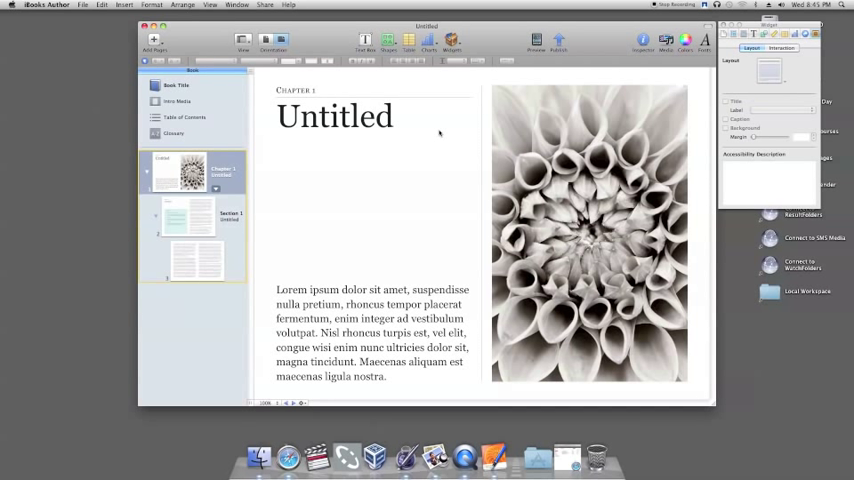